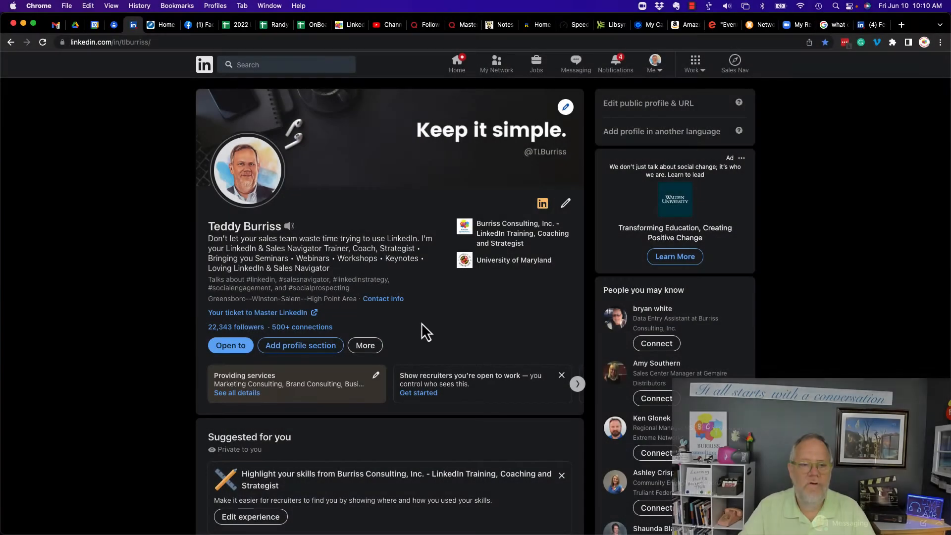
Open the Burriss Consulting, Inc. company page and view it as a member.
click(654, 63)
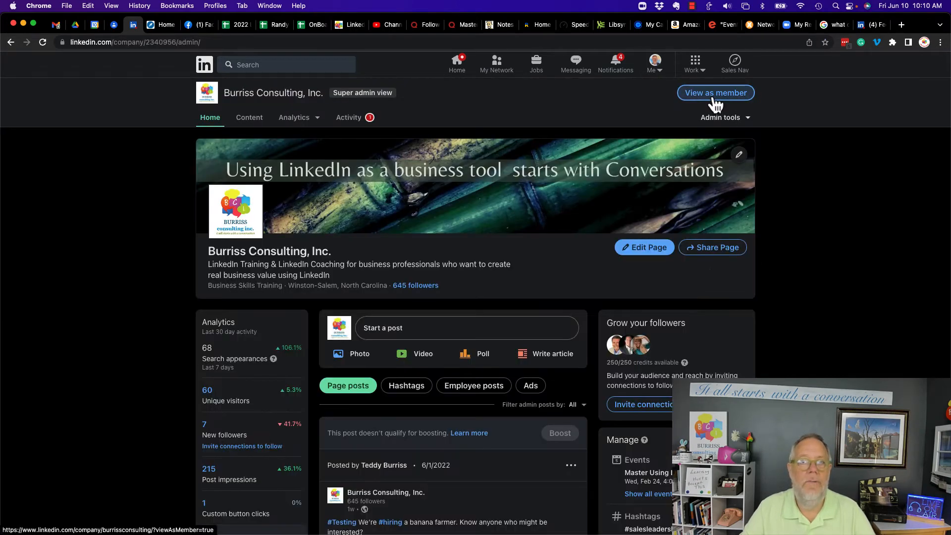
click(715, 93)
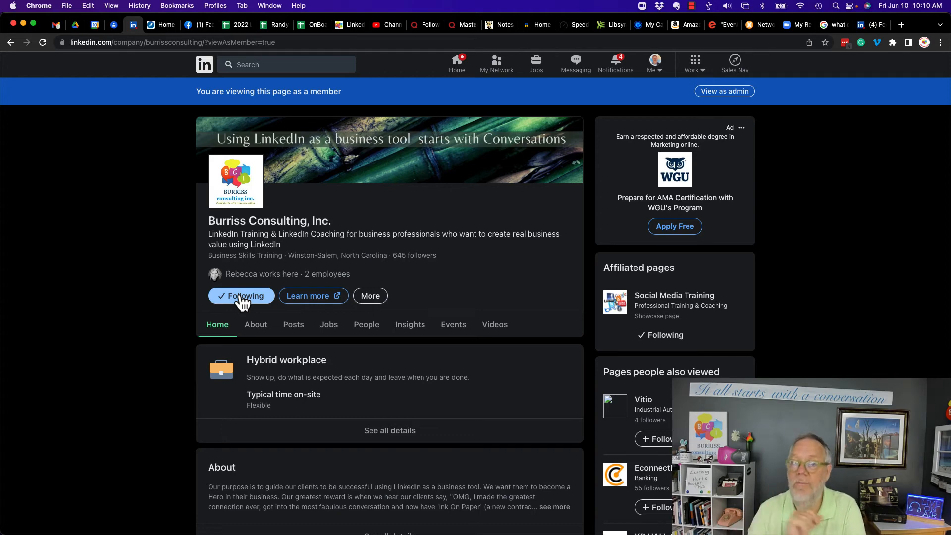
mouse_move(434, 391)
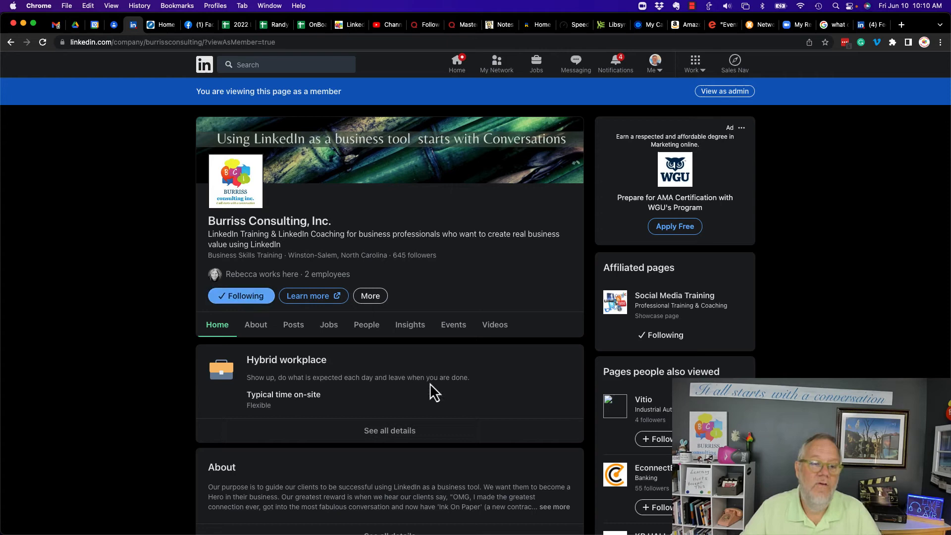
scroll(down, 3)
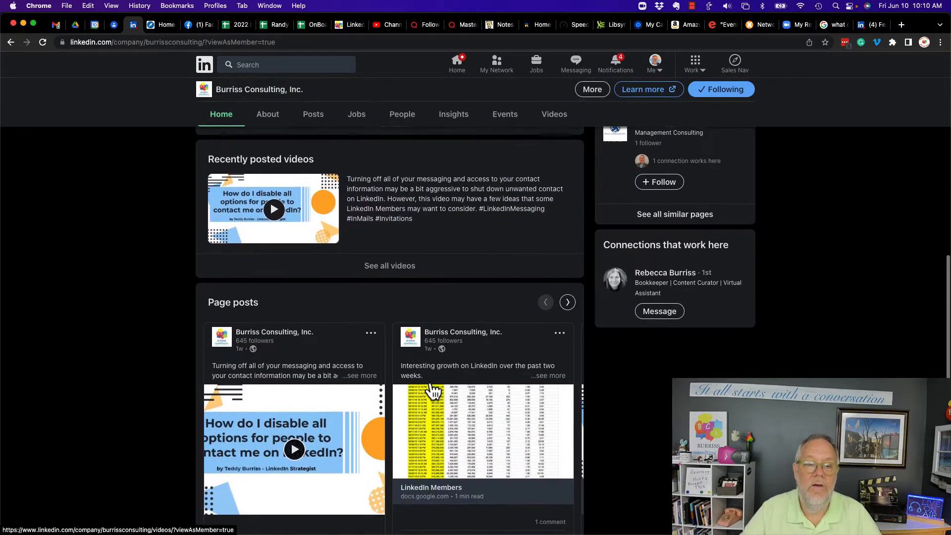
scroll(down, 3)
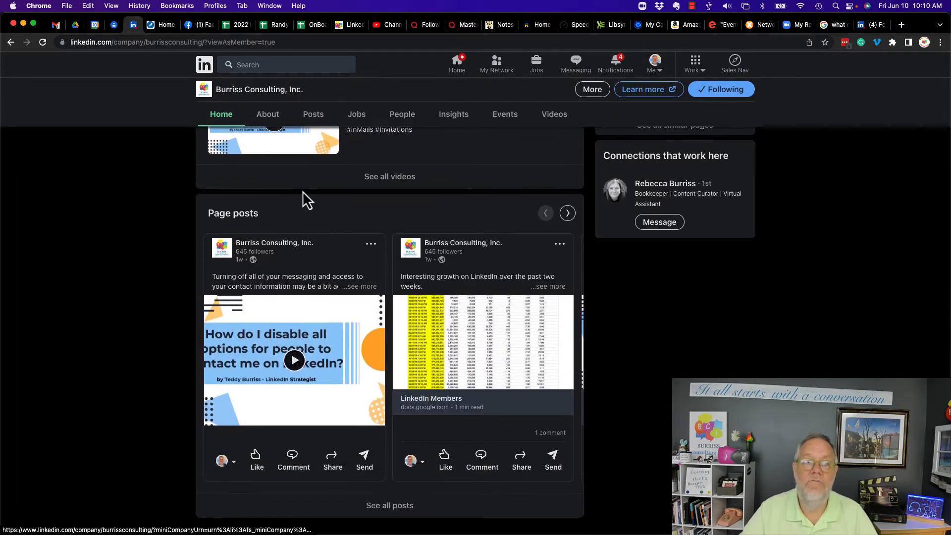
mouse_move(400, 227)
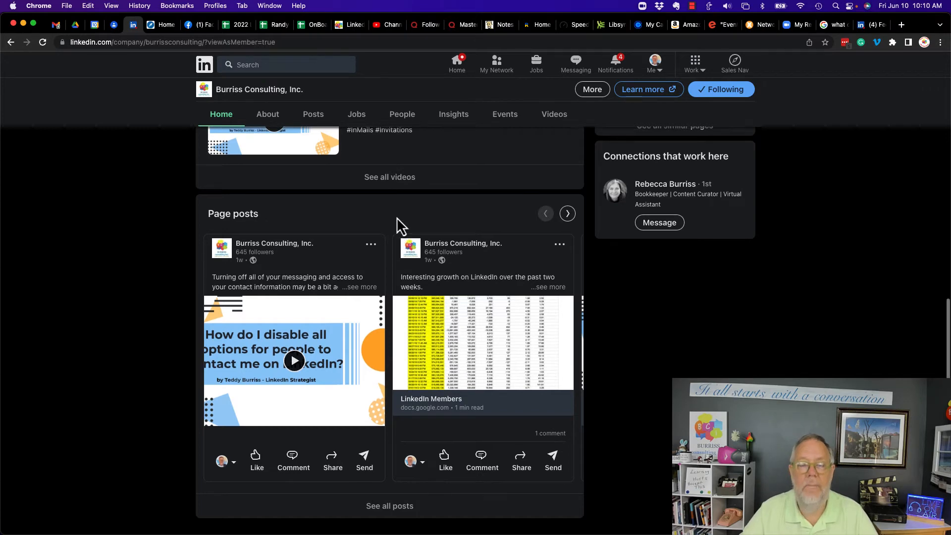
scroll(up, 3)
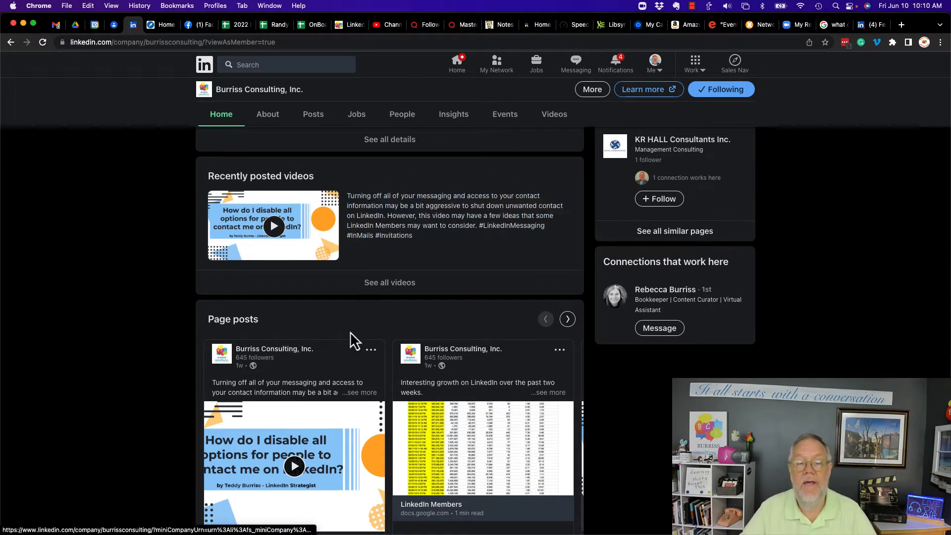
scroll(up, 3)
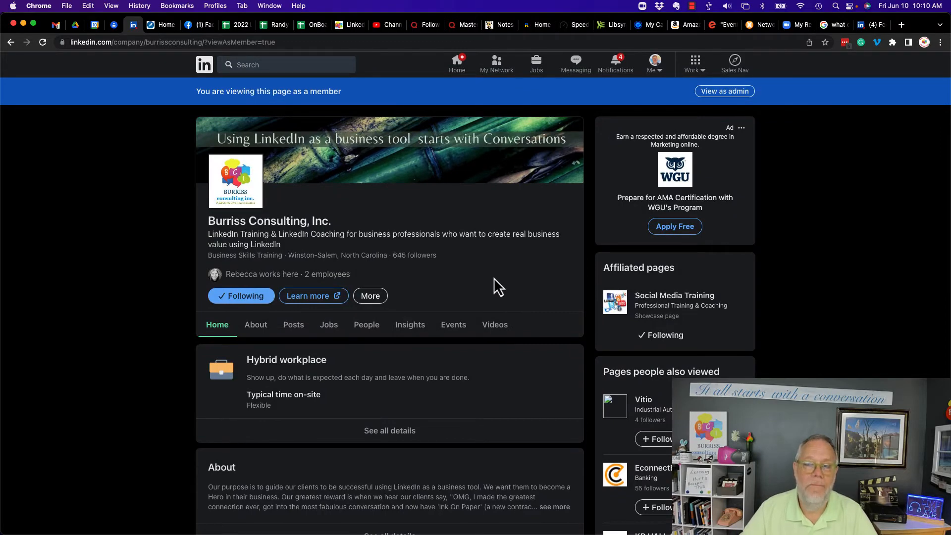
mouse_move(536, 276)
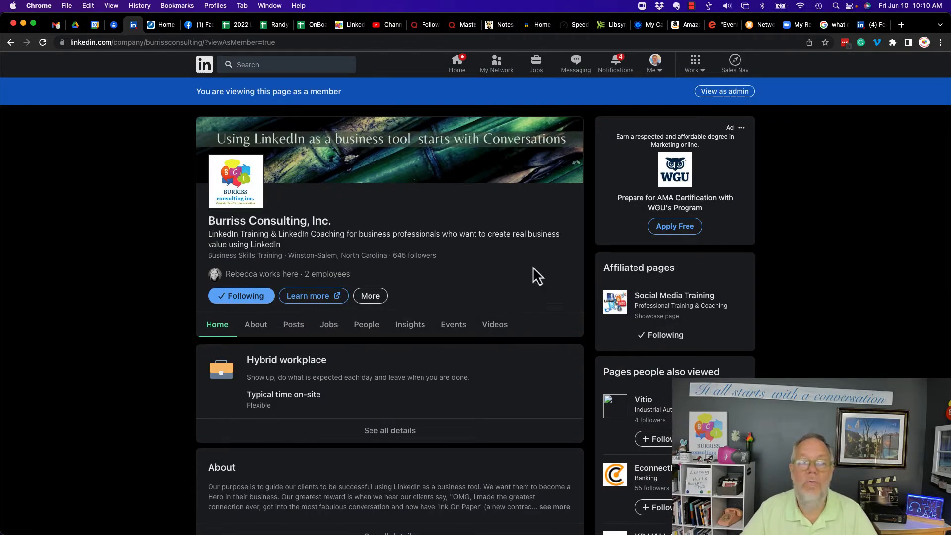
mouse_move(467, 282)
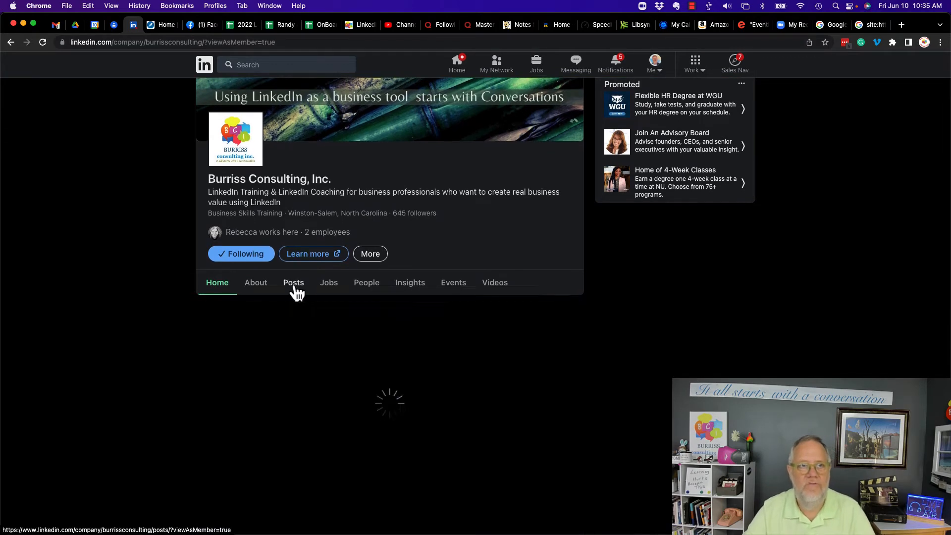
Show the Burriss Consulting Posts tab and scroll to the banana farmer hiring post.
click(293, 282)
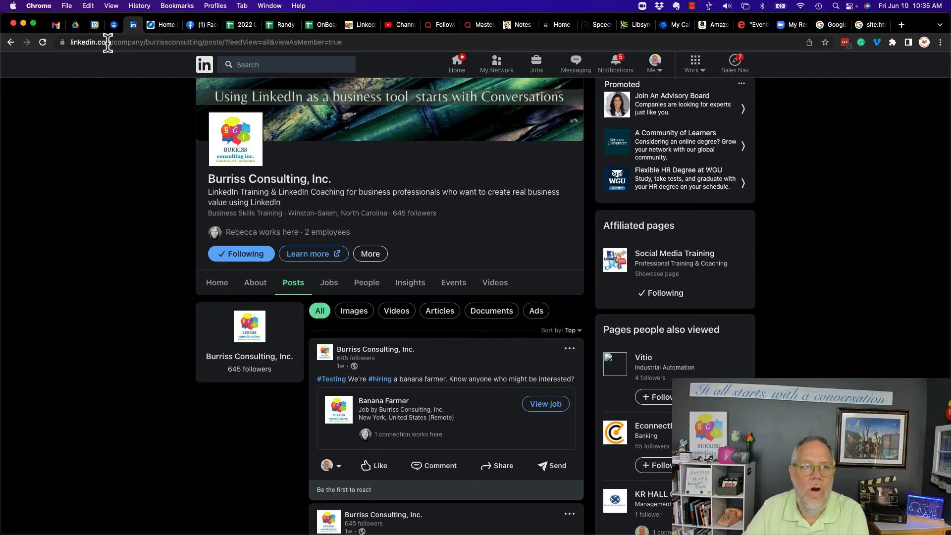
mouse_move(212, 42)
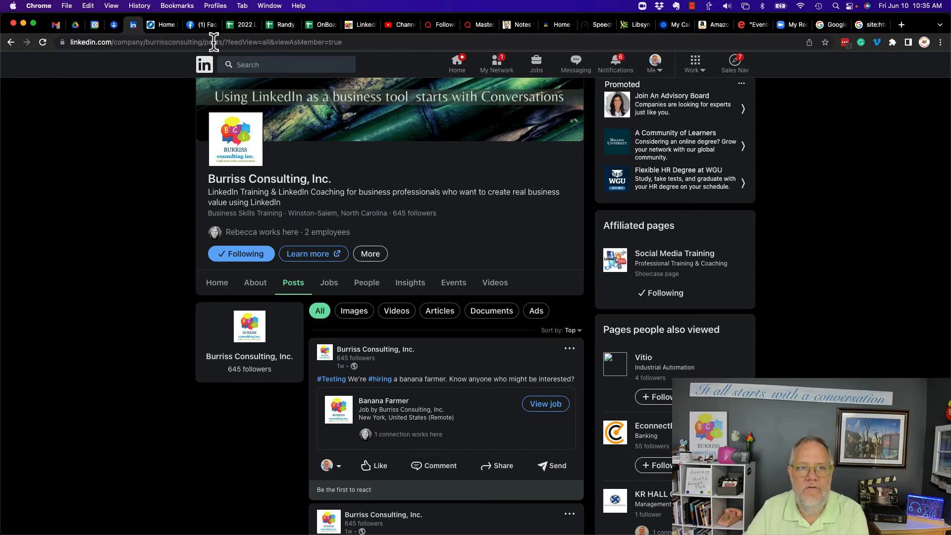
mouse_move(259, 112)
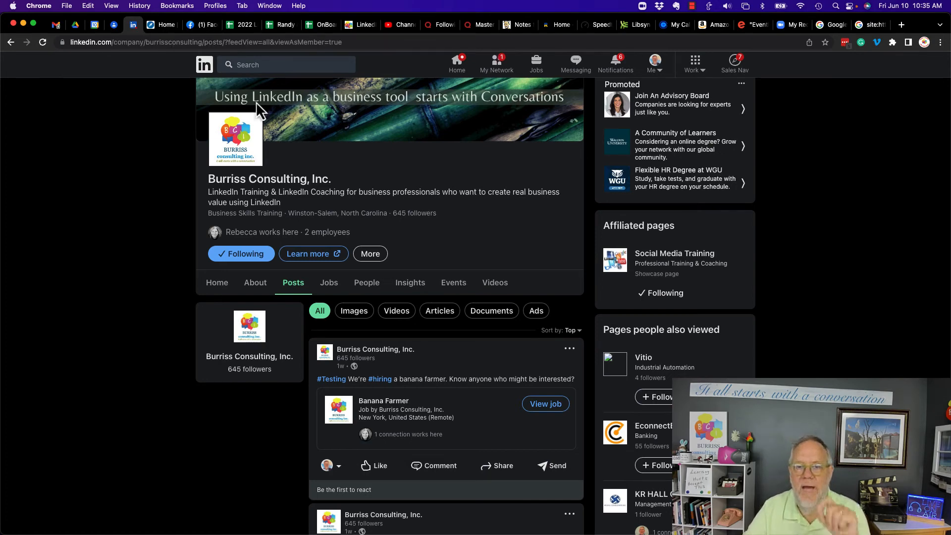
scroll(down, 3)
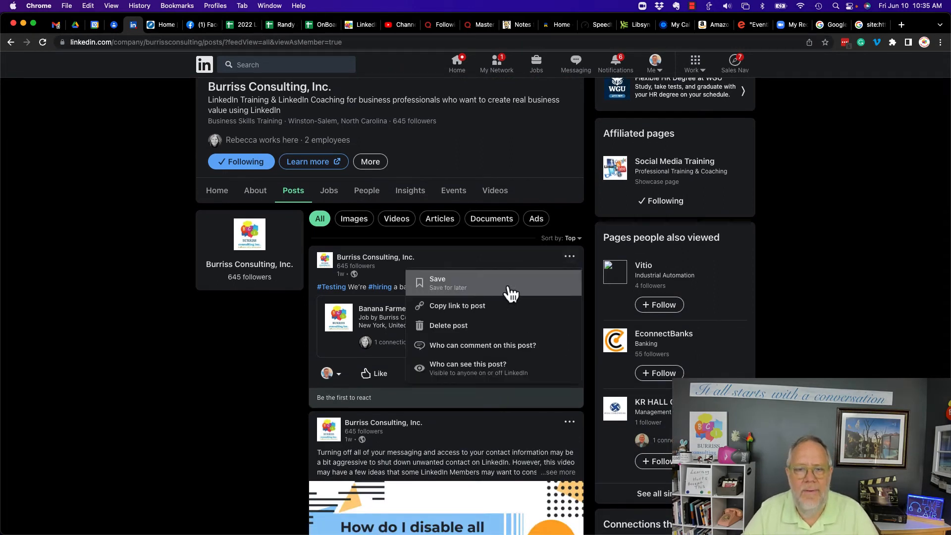
Open the banana farmer hiring post on its own linkedin.com/posts/ page.
click(457, 305)
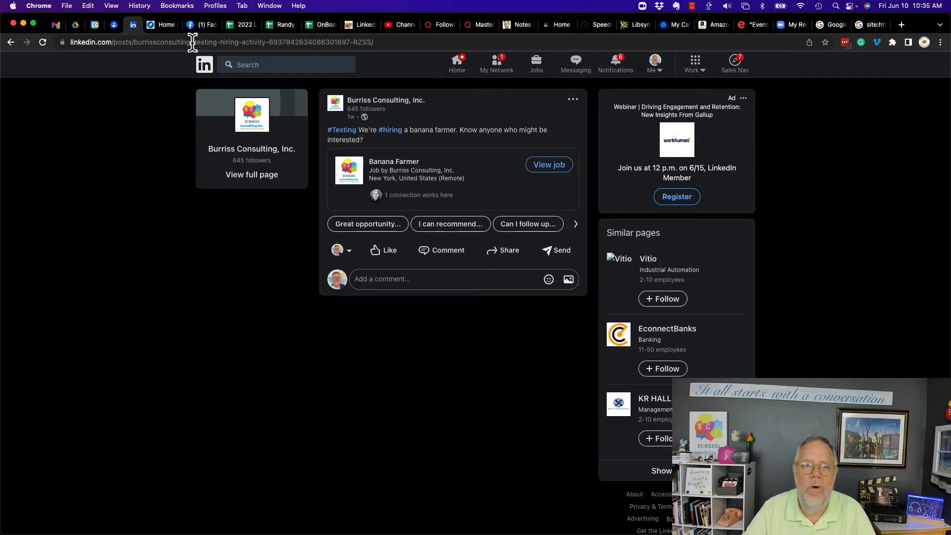
mouse_move(403, 129)
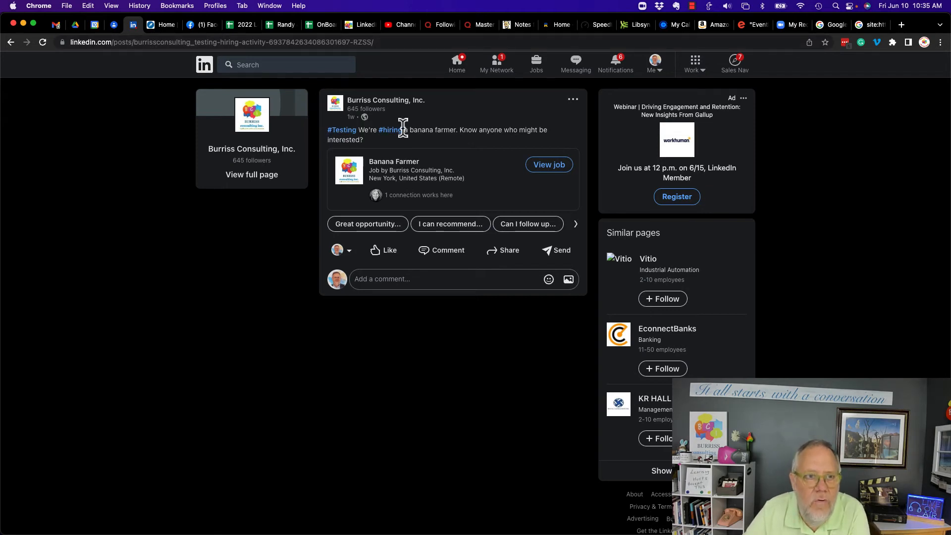
mouse_move(341, 130)
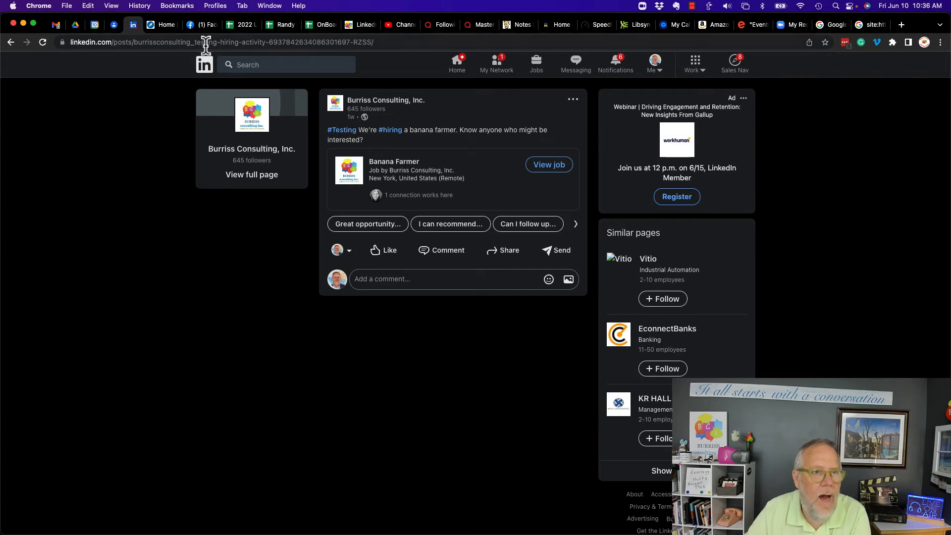
mouse_move(253, 43)
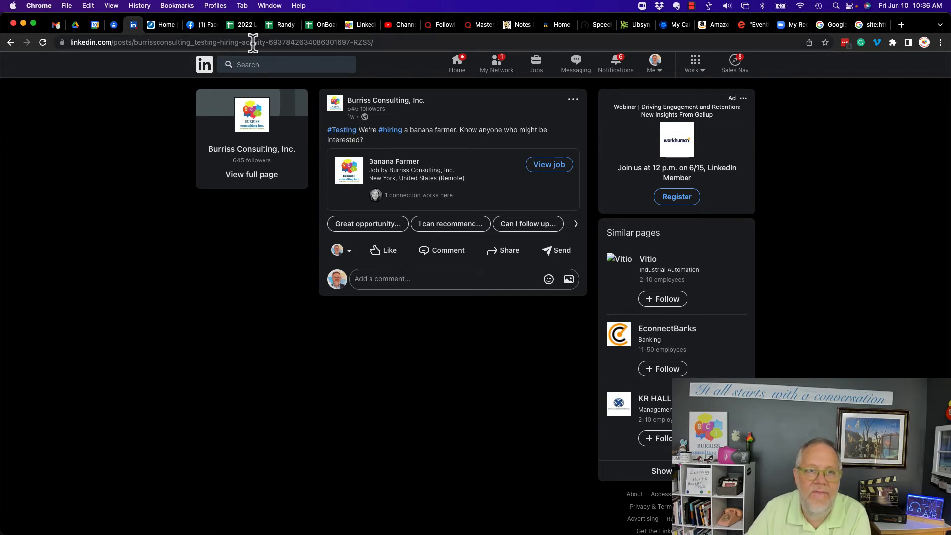
mouse_move(340, 130)
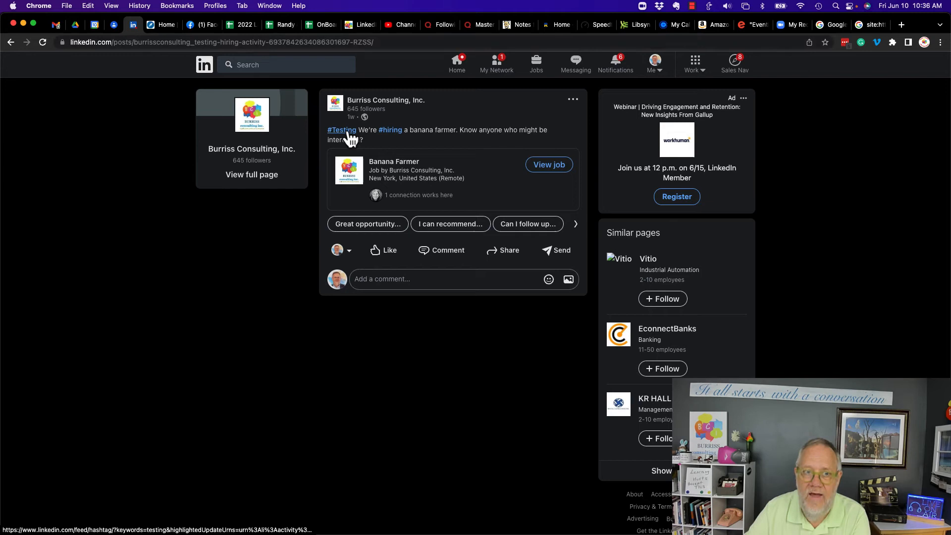
mouse_move(279, 58)
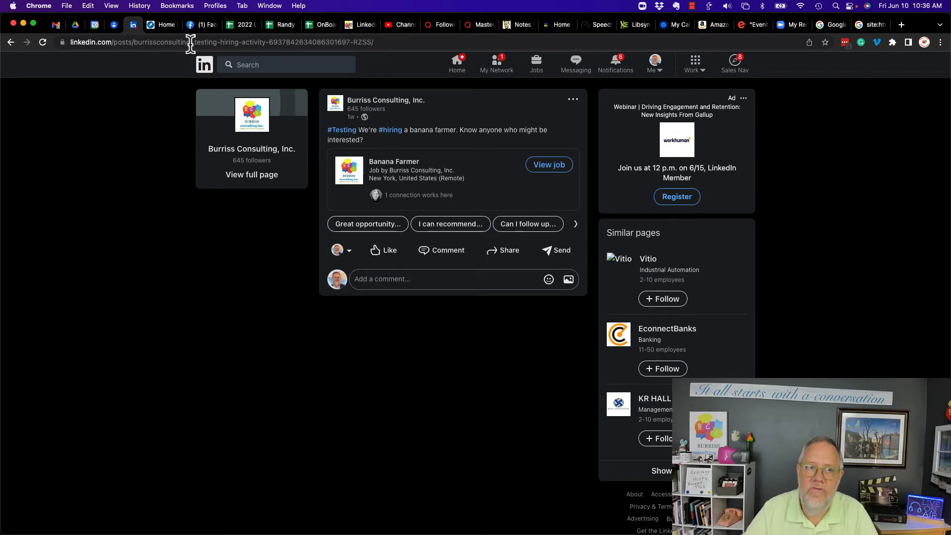
mouse_move(195, 44)
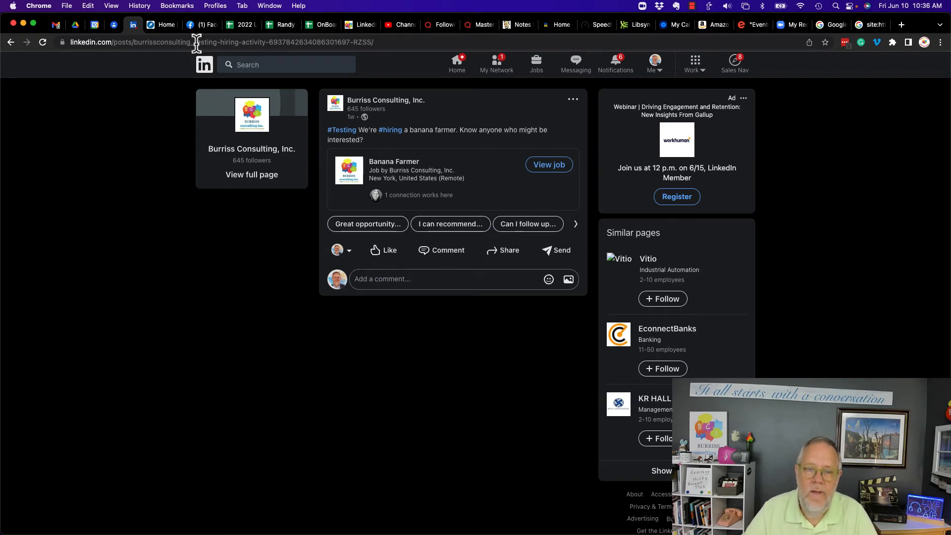
mouse_move(456, 120)
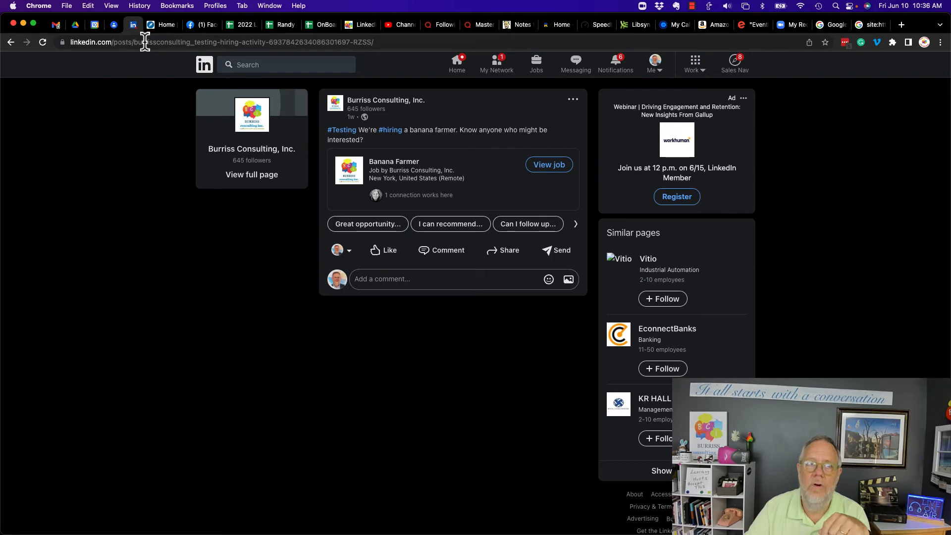
mouse_move(846, 84)
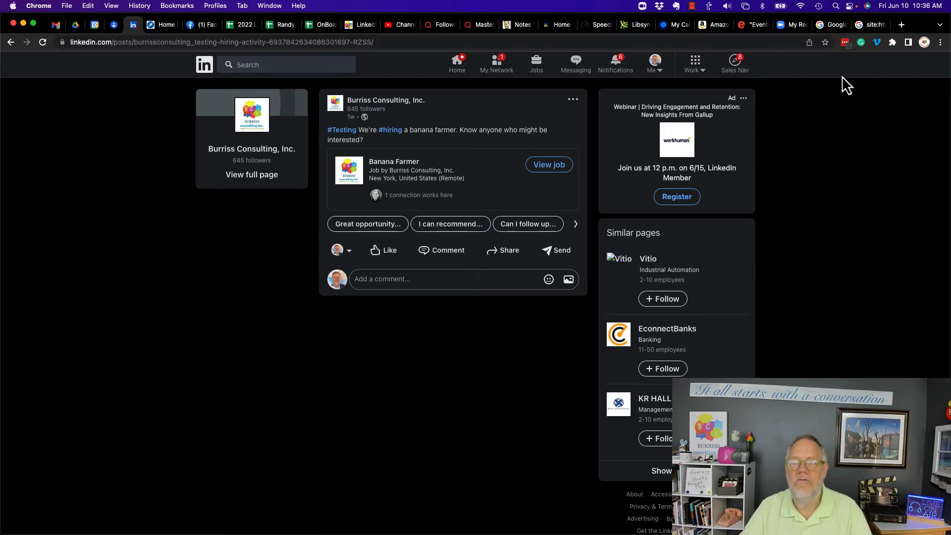
Return to the Google site: search and add 'OR burrissconsulting' to the query.
click(872, 25)
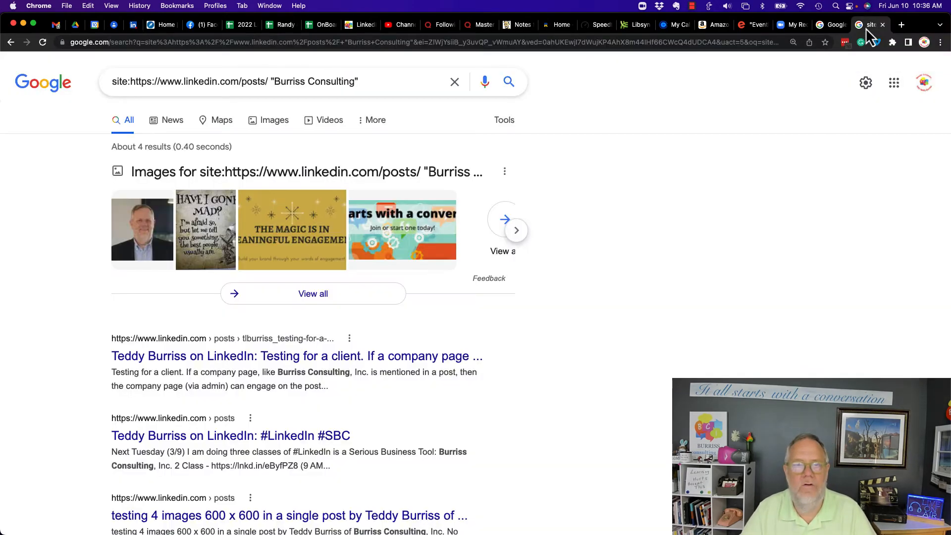
click(274, 81)
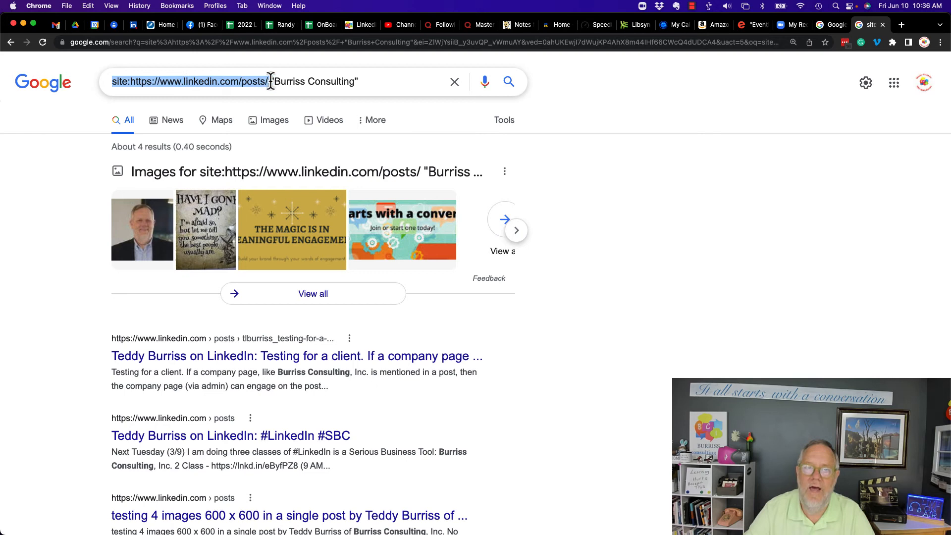
text(O)
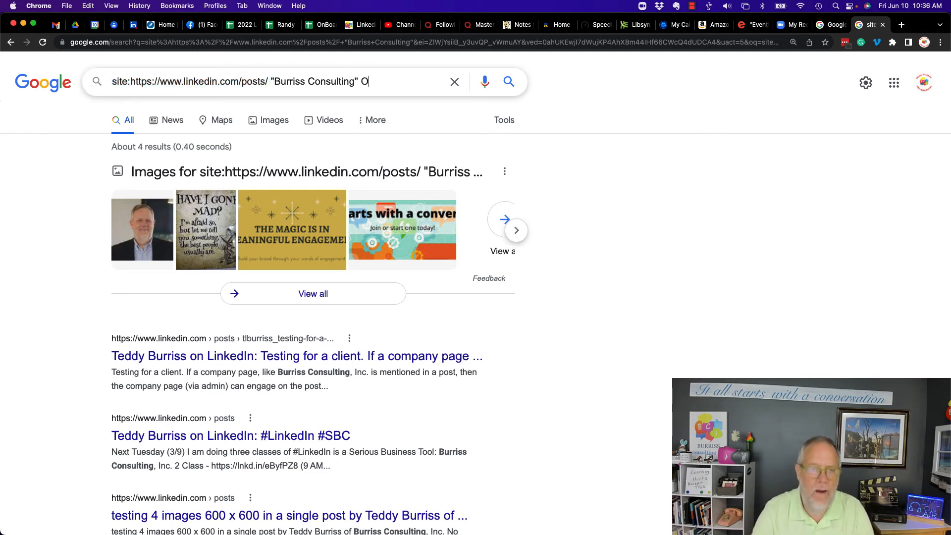
text(R)
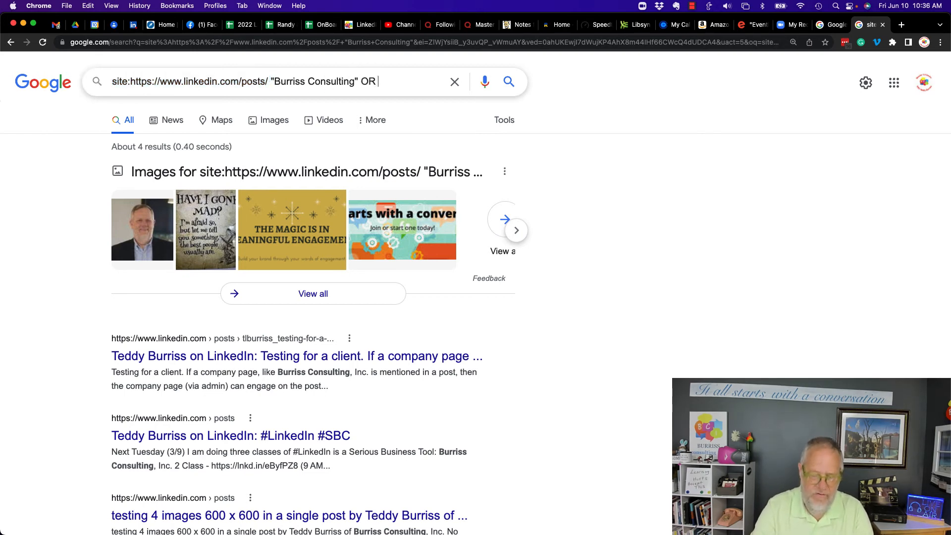
text(burrissconsulting)
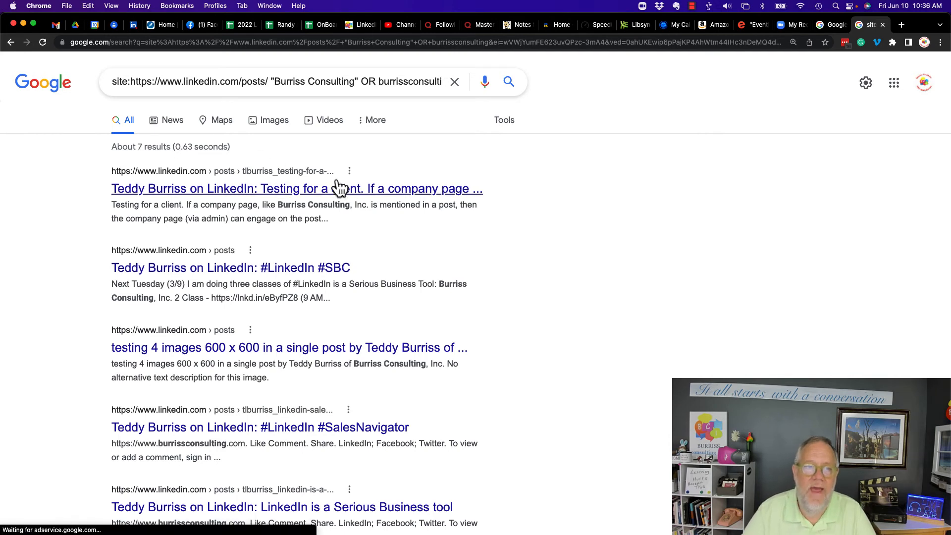
Open the first result about testing for a client and scroll through the results.
click(330, 82)
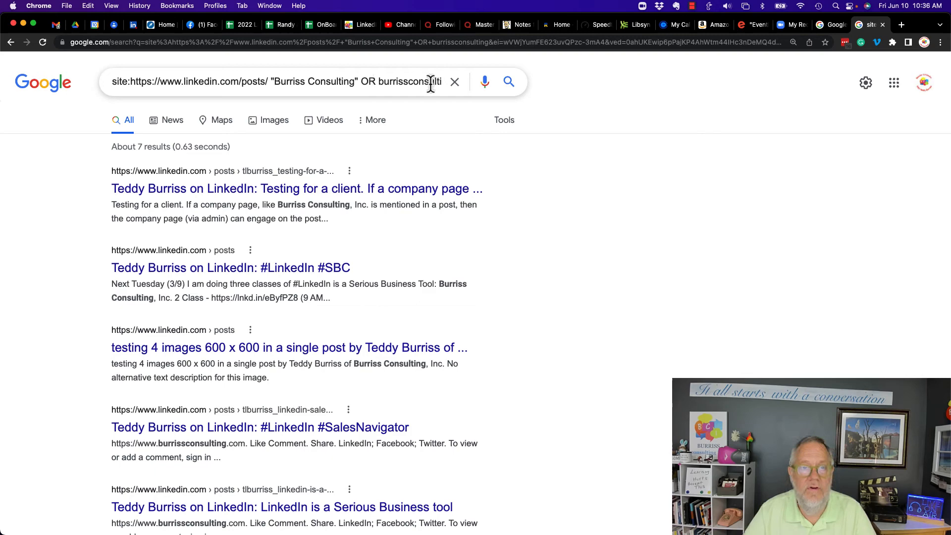
mouse_move(294, 188)
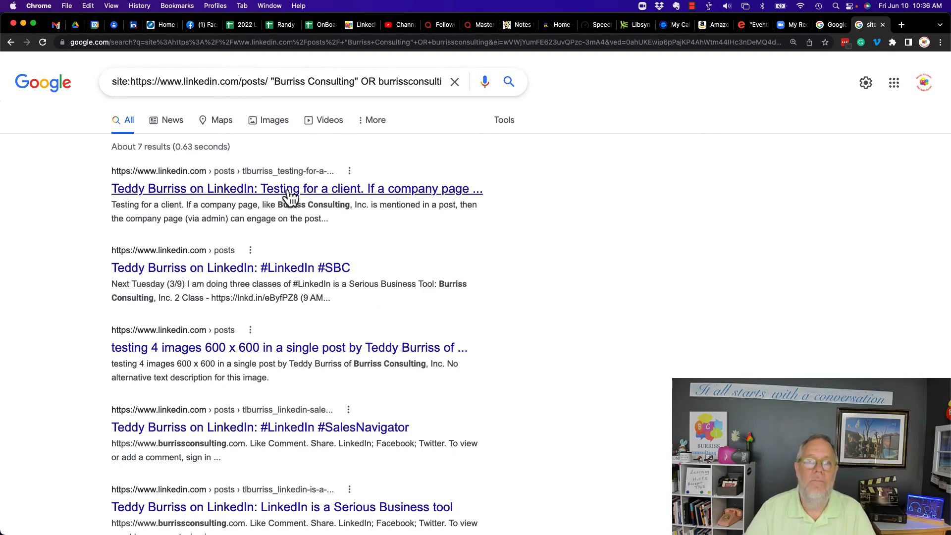
mouse_move(184, 267)
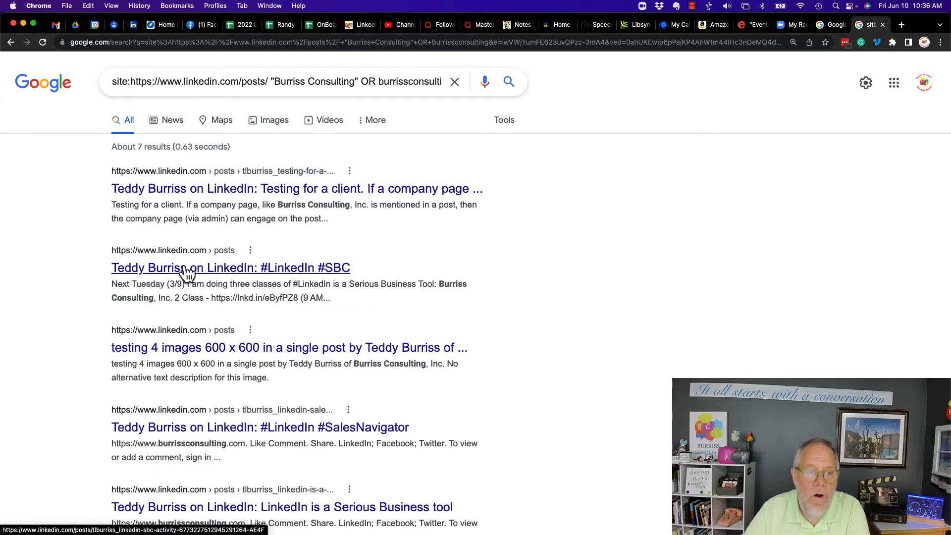
scroll(down, 3)
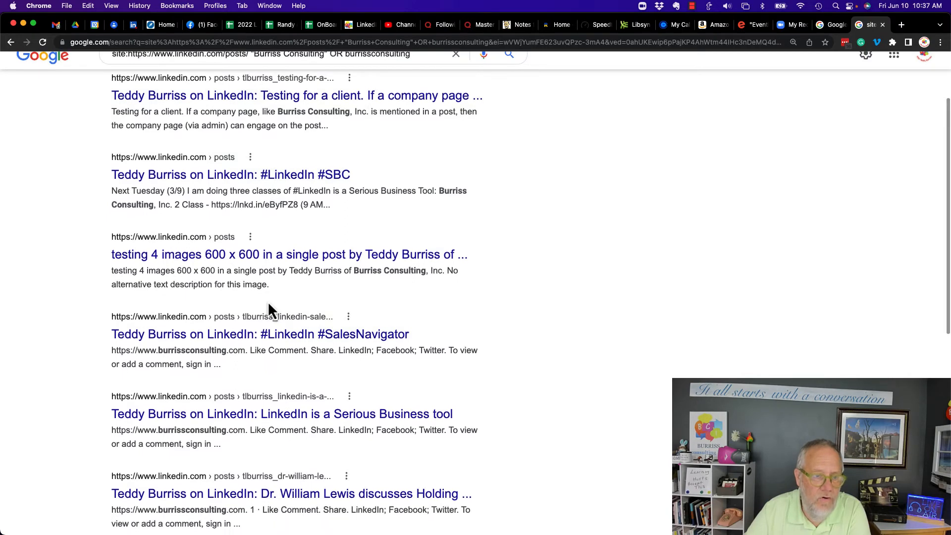
scroll(down, 3)
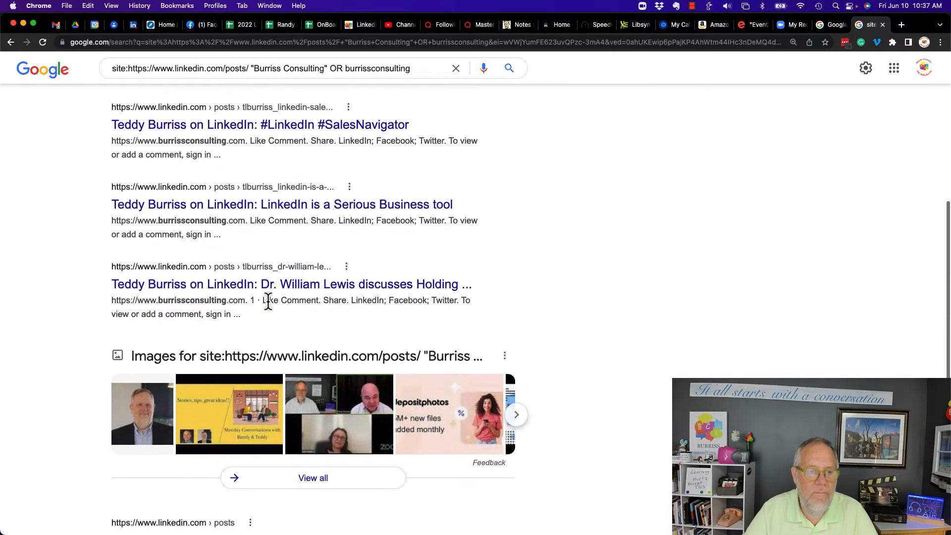
scroll(down, 3)
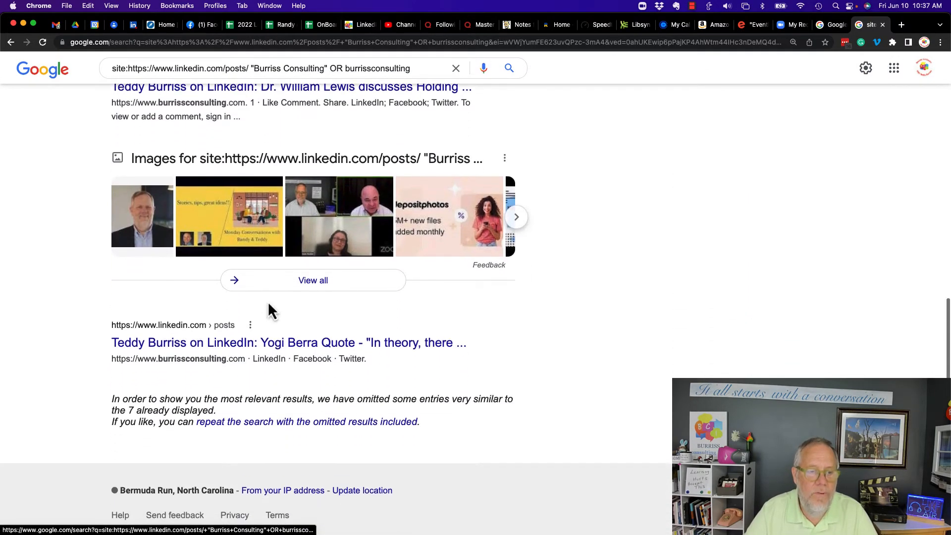
scroll(up, 3)
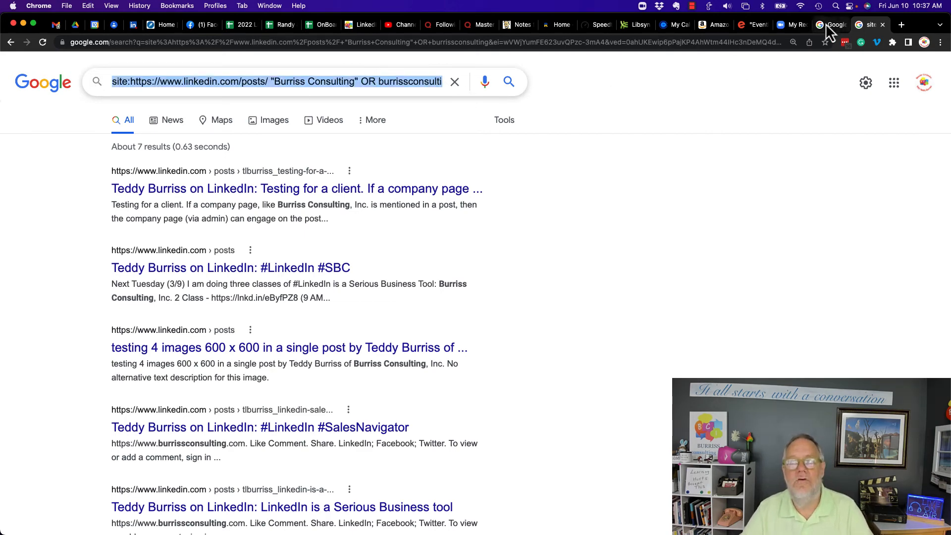
Create an alert for the linkedin.com/posts/ Burriss Consulting query, as-it-happens, all results.
click(831, 25)
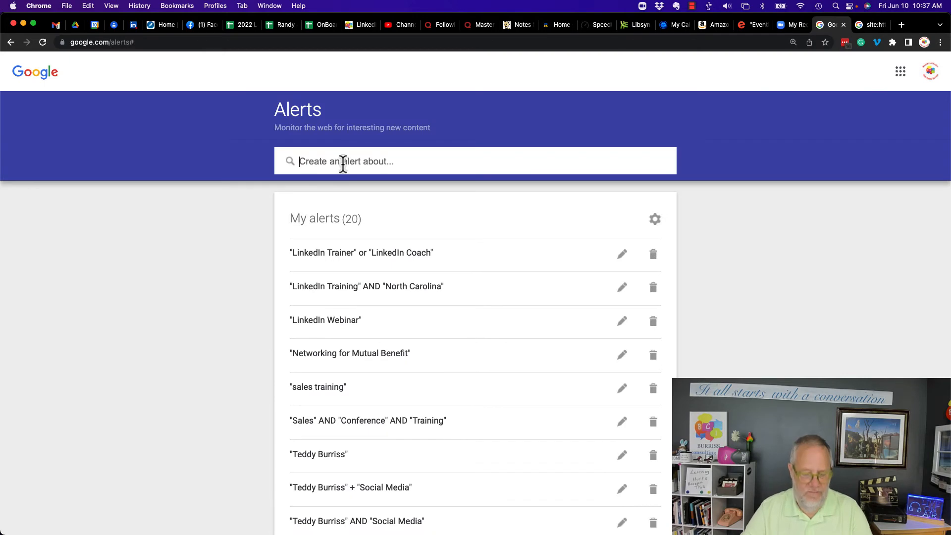
text(site:https://www.linkedin.com/posts/ "Burriss Consulting" OR burrissconsulting)
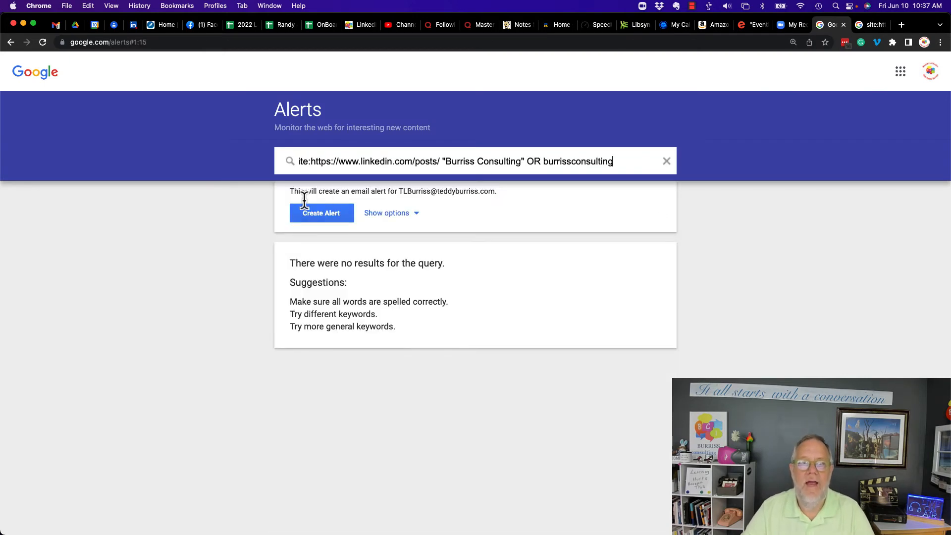
mouse_move(354, 253)
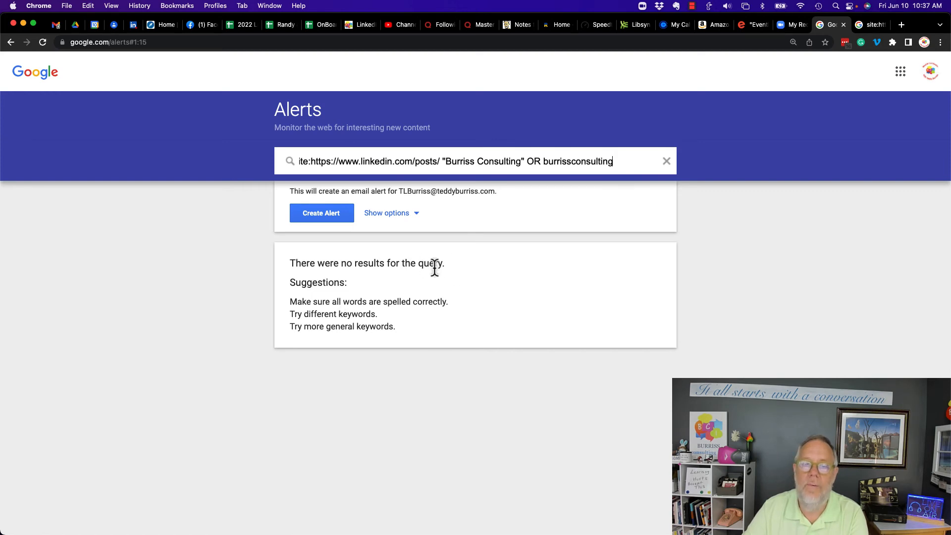
click(386, 213)
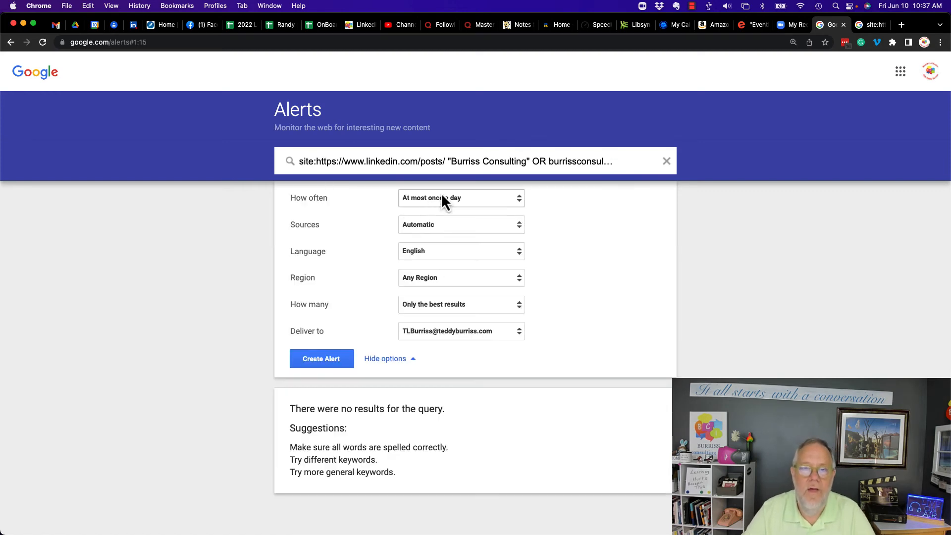
click(461, 197)
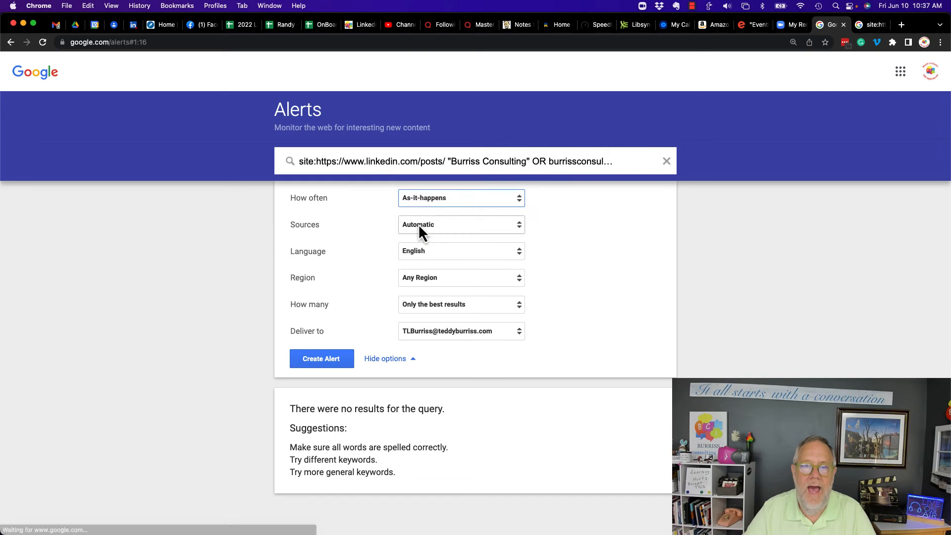
click(460, 224)
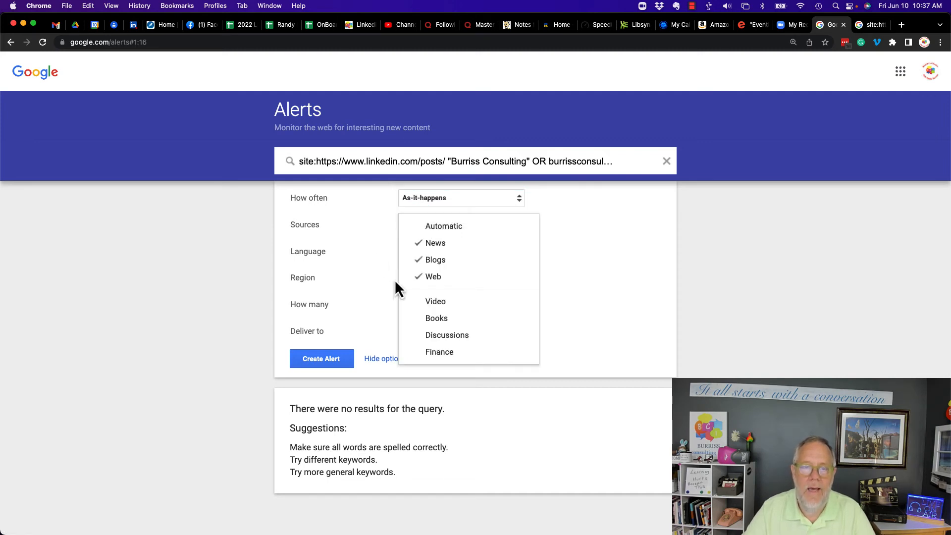
click(461, 277)
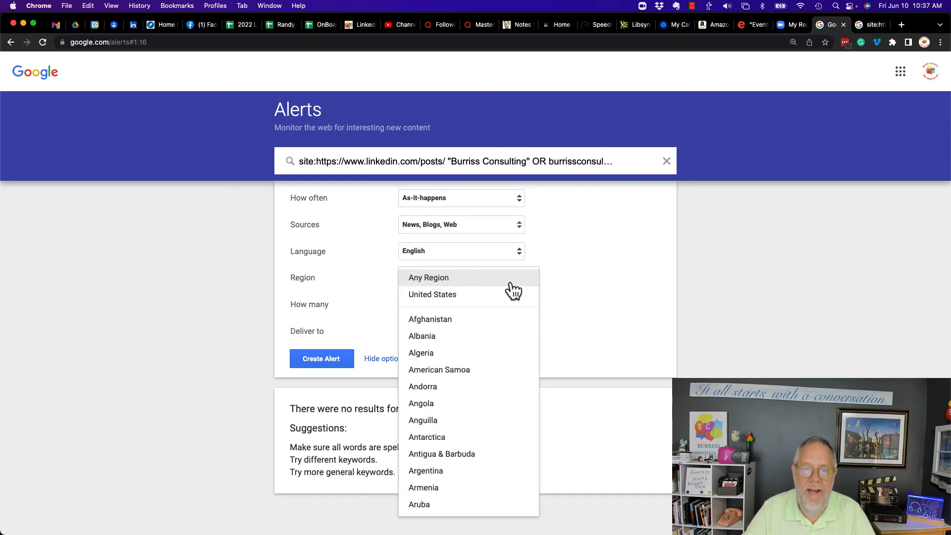
click(429, 277)
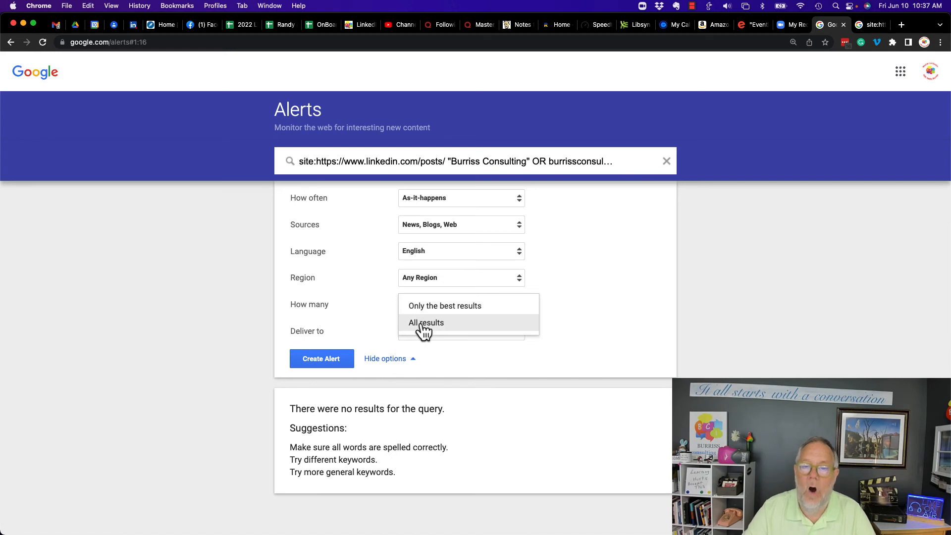
click(426, 322)
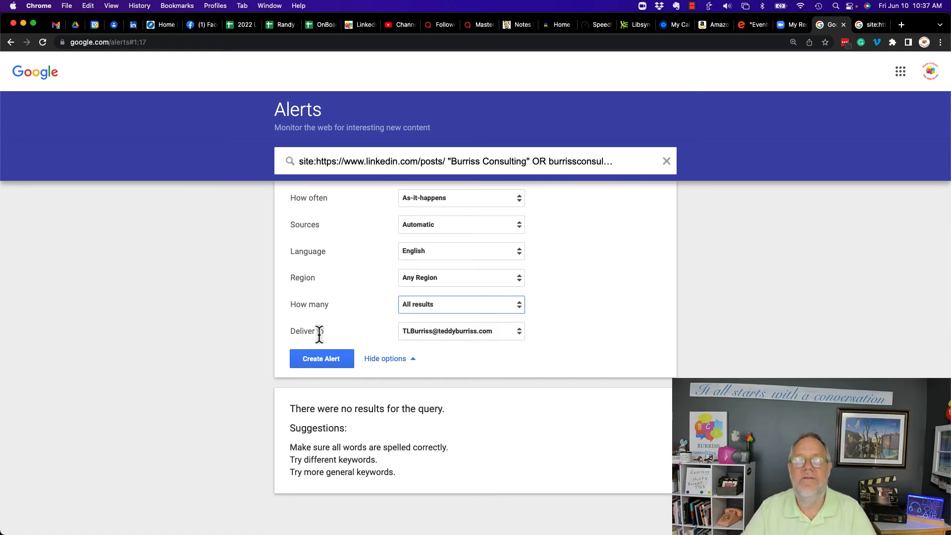
mouse_move(493, 340)
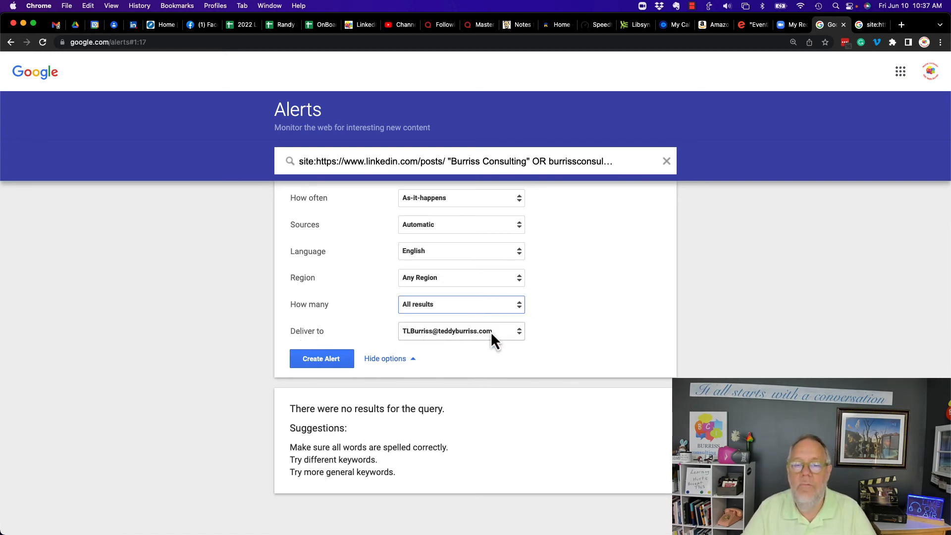
click(321, 358)
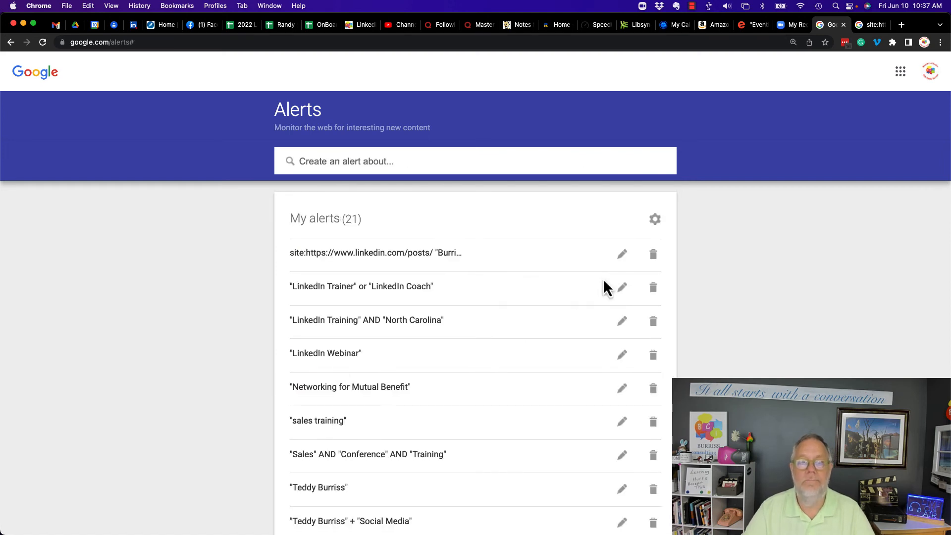
mouse_move(297, 264)
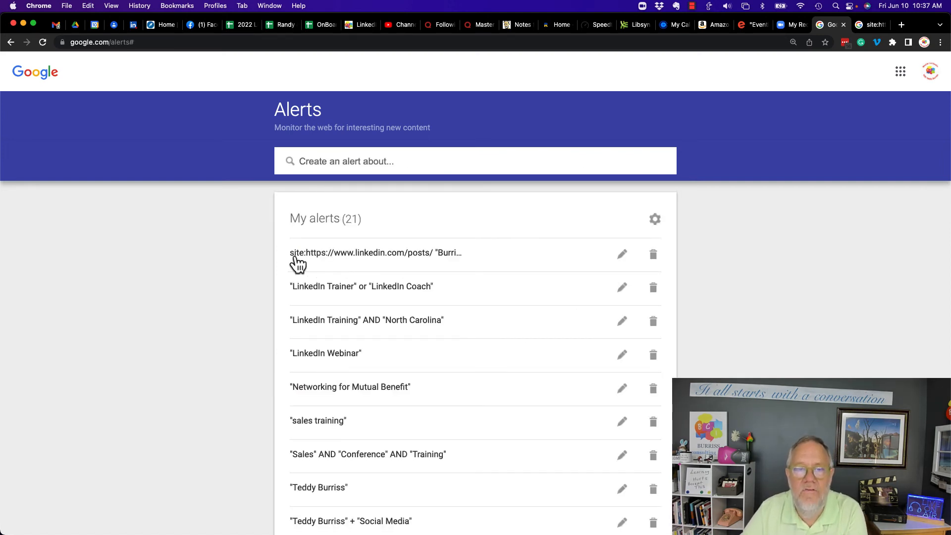
mouse_move(337, 265)
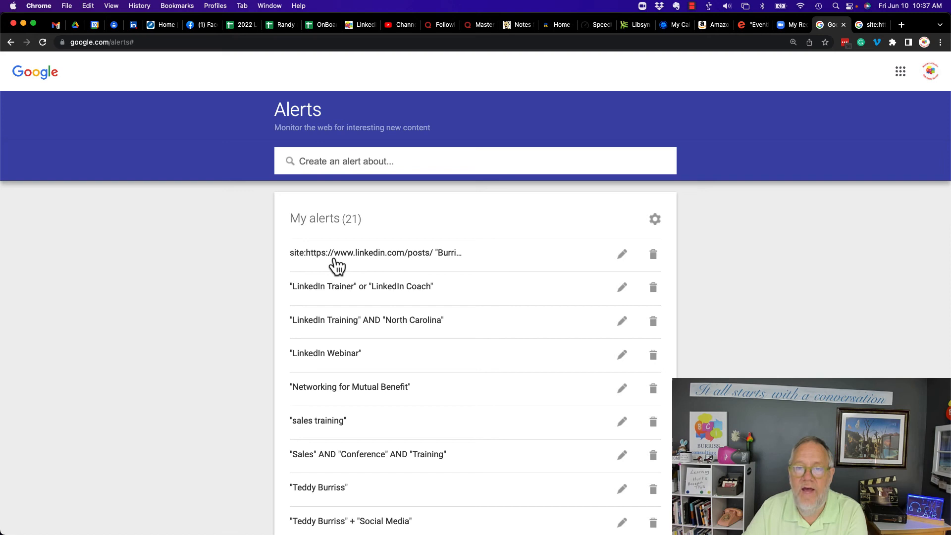
mouse_move(456, 261)
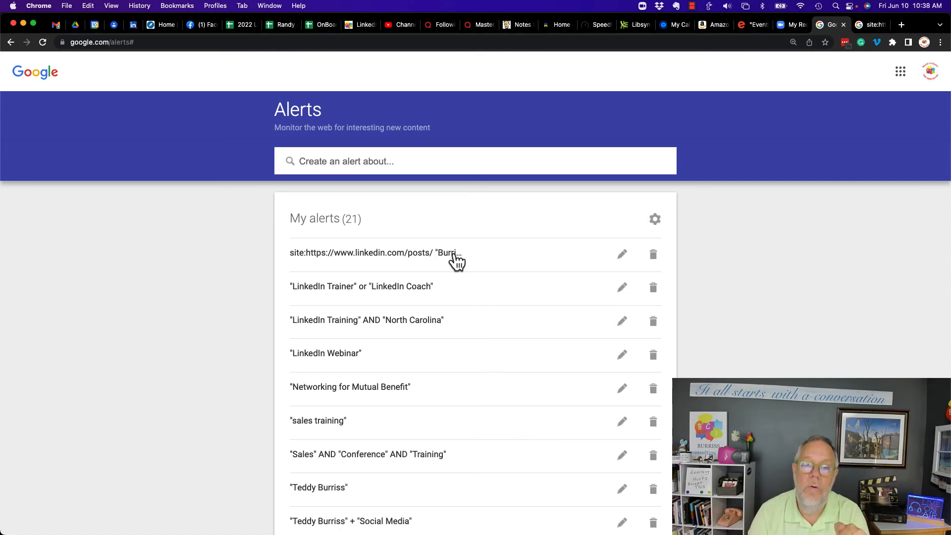
mouse_move(494, 203)
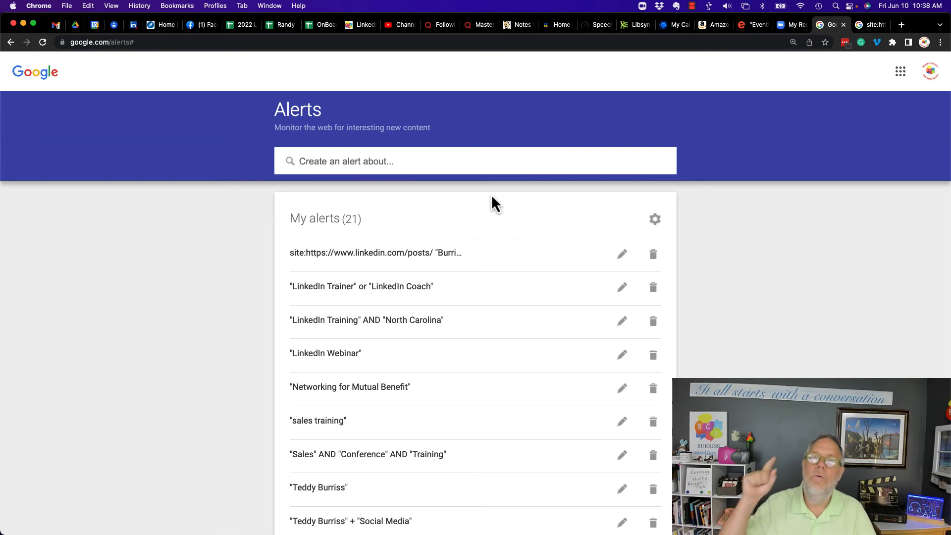
mouse_move(438, 102)
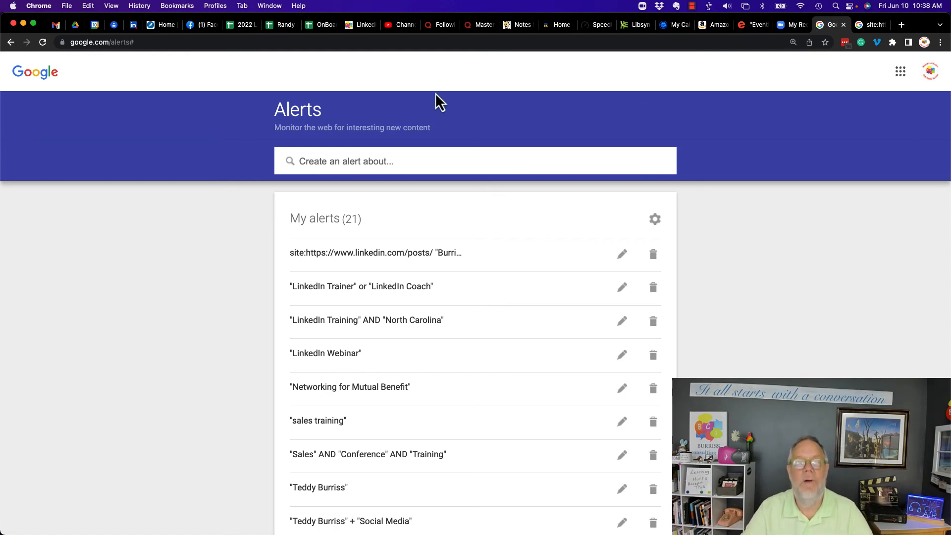
Return to the Burriss Consulting company page on LinkedIn.
click(133, 25)
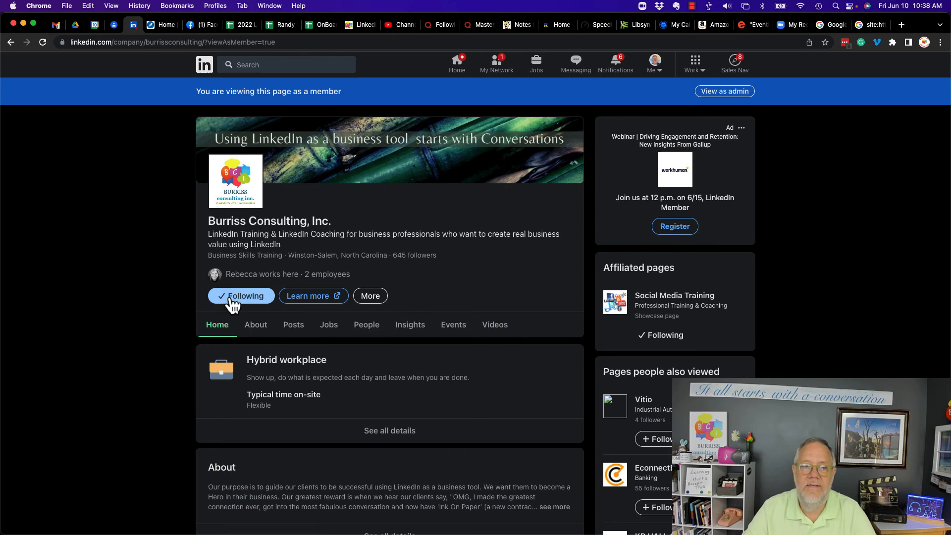
mouse_move(420, 312)
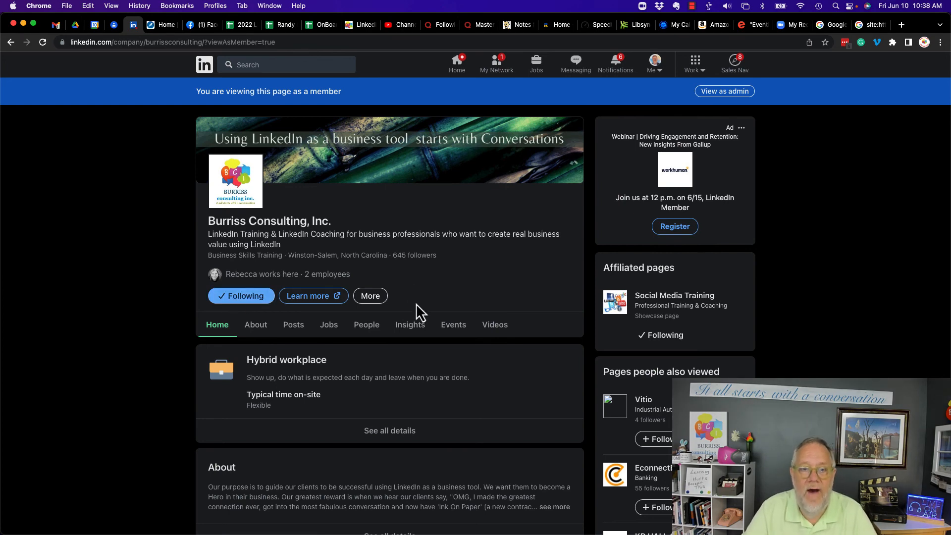
mouse_move(431, 290)
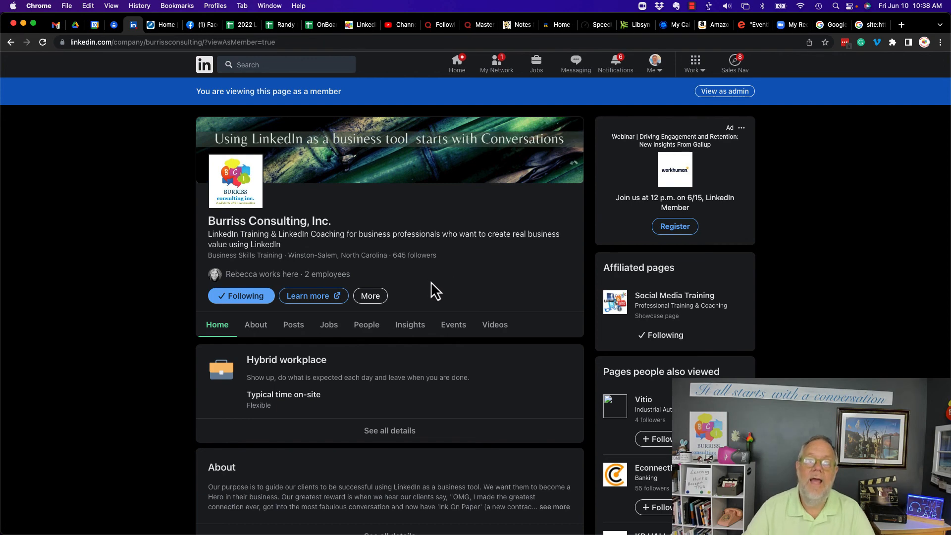
mouse_move(615, 63)
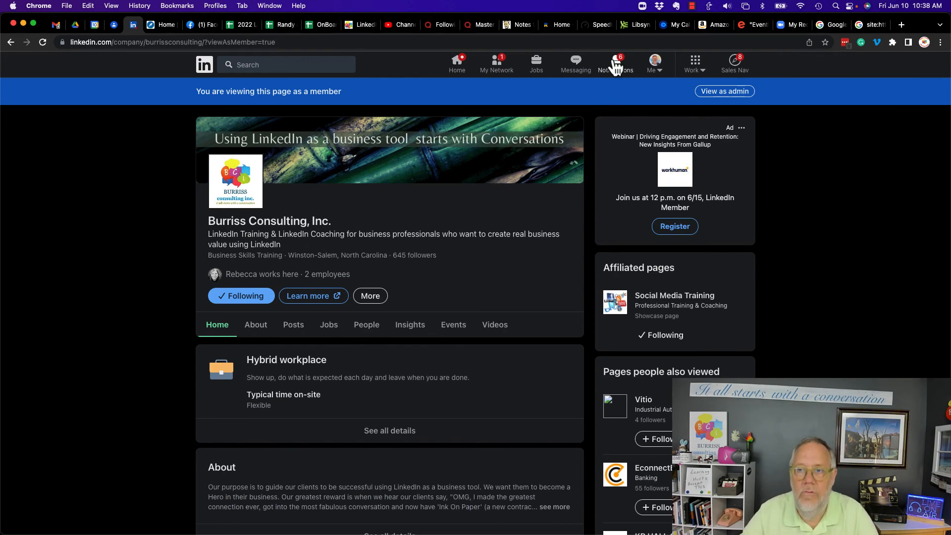
mouse_move(617, 67)
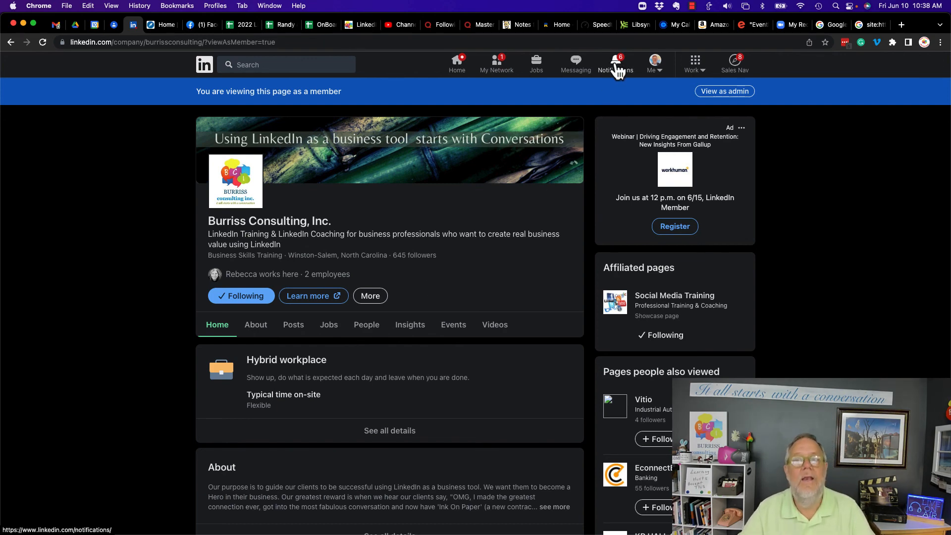